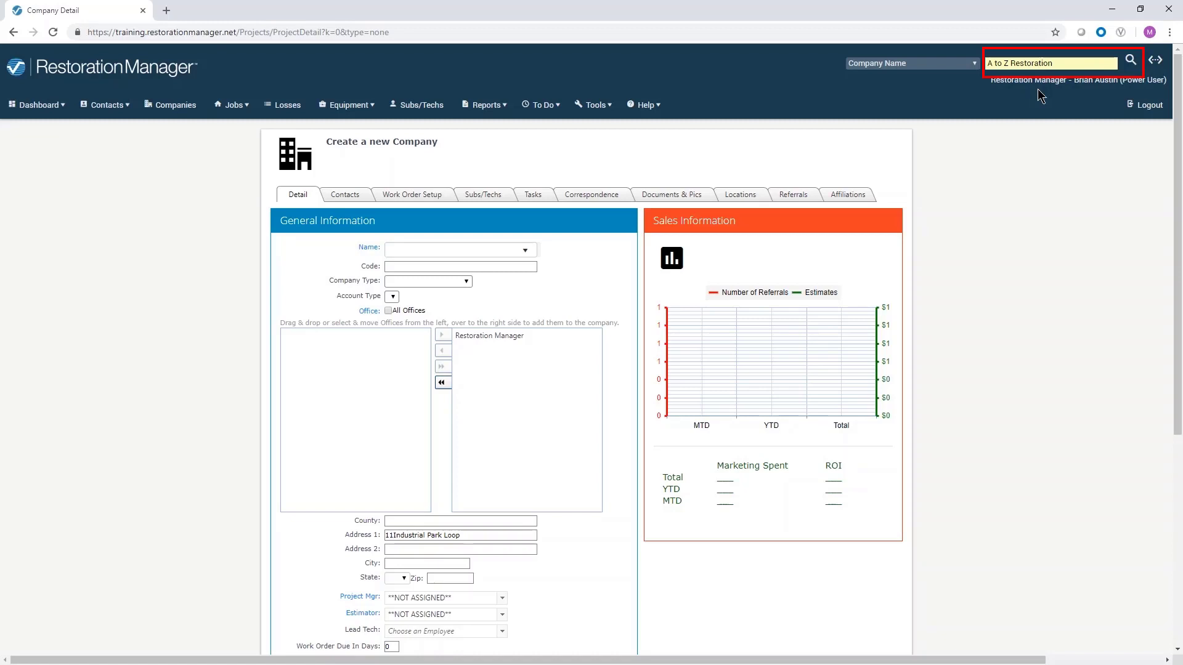
# Search existing companies for 'A to Z Restoration' by Company Name; no matches found
pyautogui.click(1131, 60)
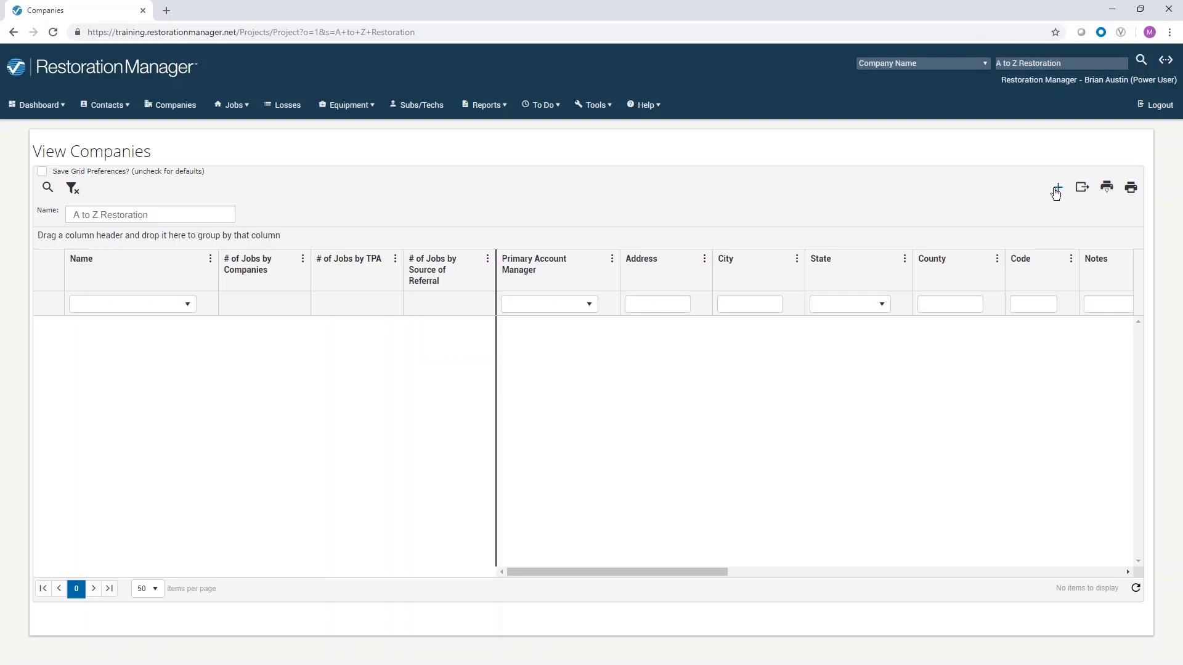
pyautogui.moveTo(1057, 187)
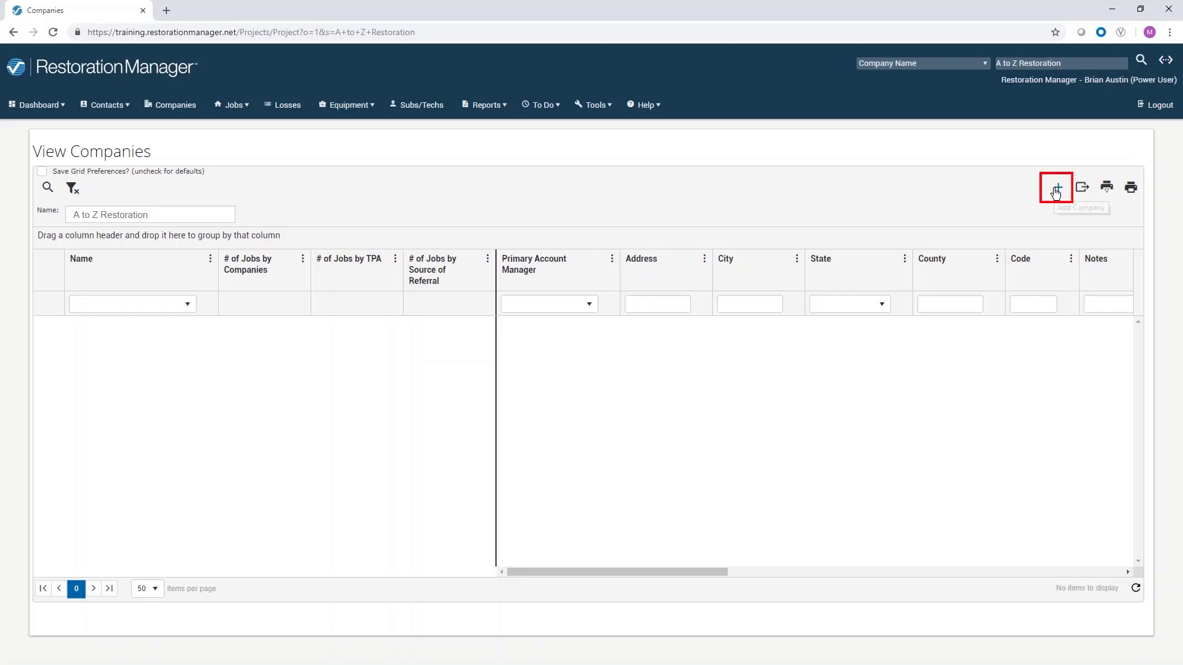
# Create a new company named A to Z Restoration with type Subcontractor
pyautogui.click(1057, 187)
pyautogui.write('A to Z R')
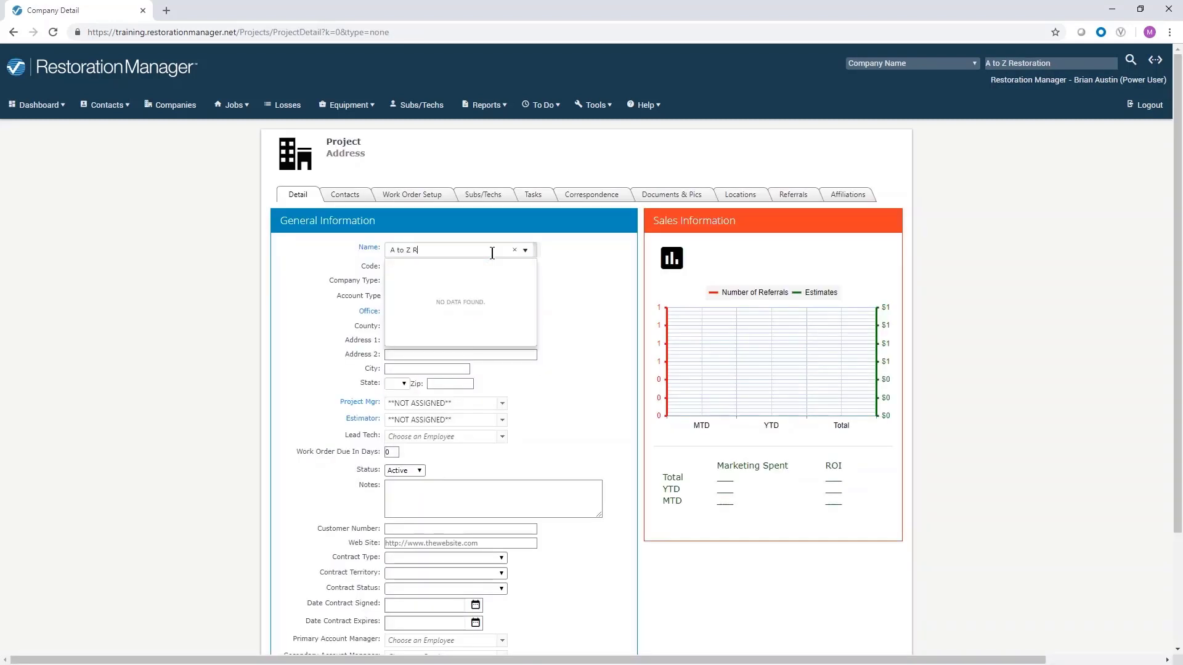
pyautogui.write('estoration')
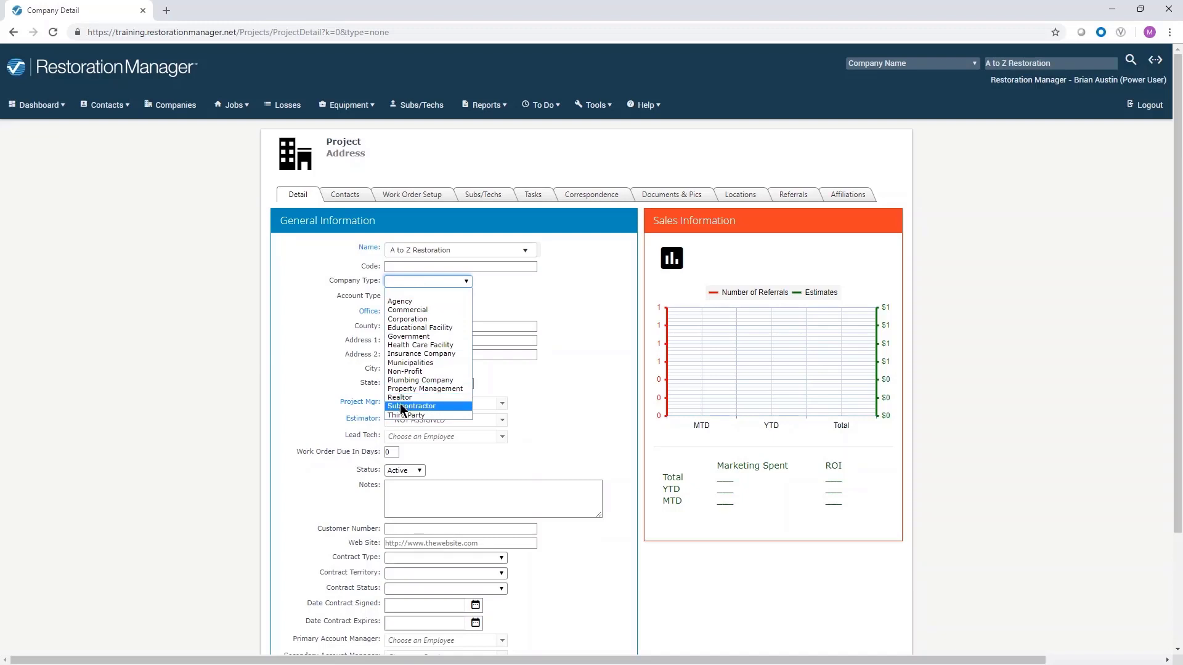
pyautogui.click(412, 406)
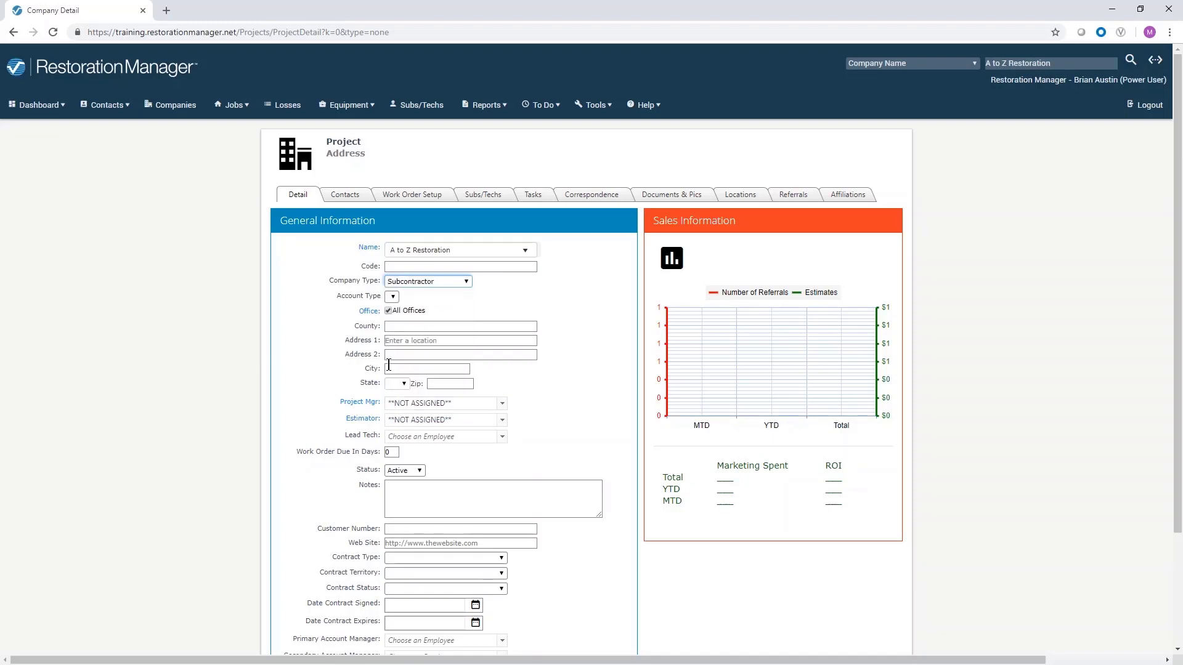
# Assign the company to the Restoration Manager office instead of All Offices
pyautogui.click(388, 310)
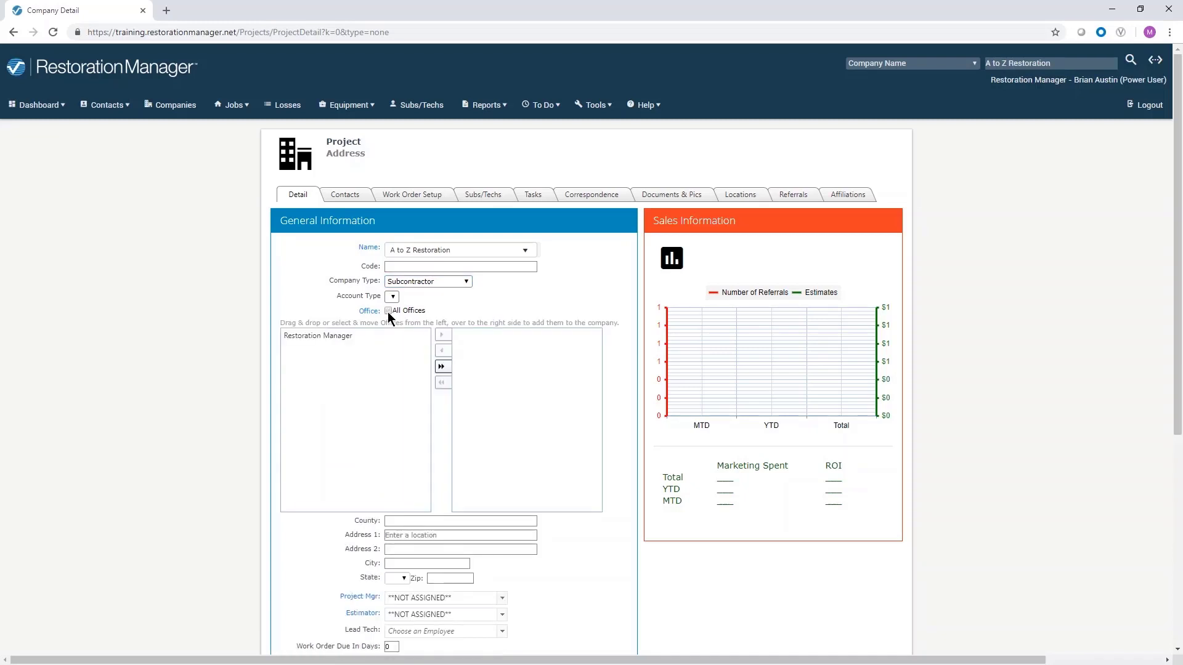
pyautogui.click(335, 336)
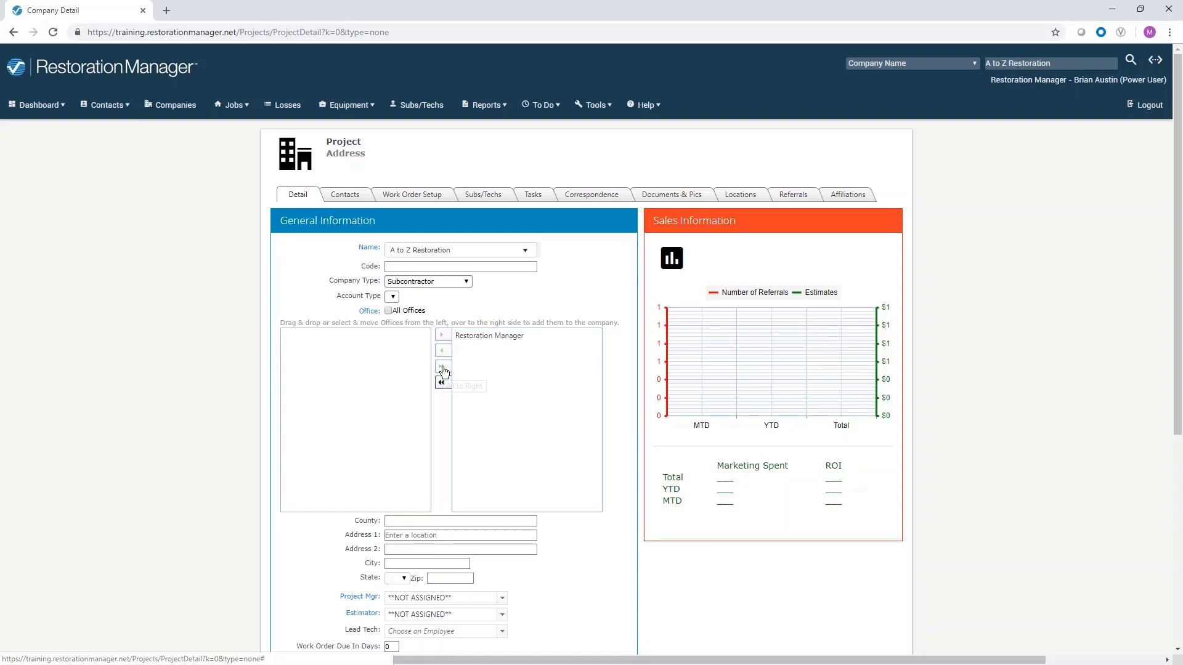
pyautogui.moveTo(414, 439)
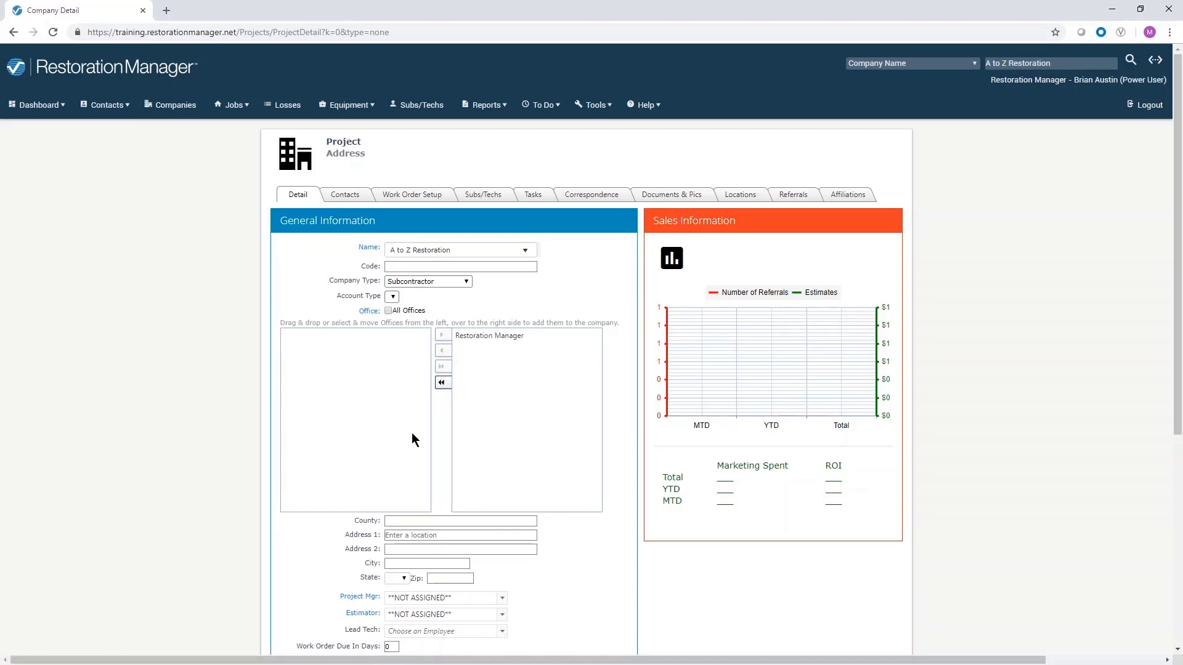
pyautogui.write('50 Don Julio Road')
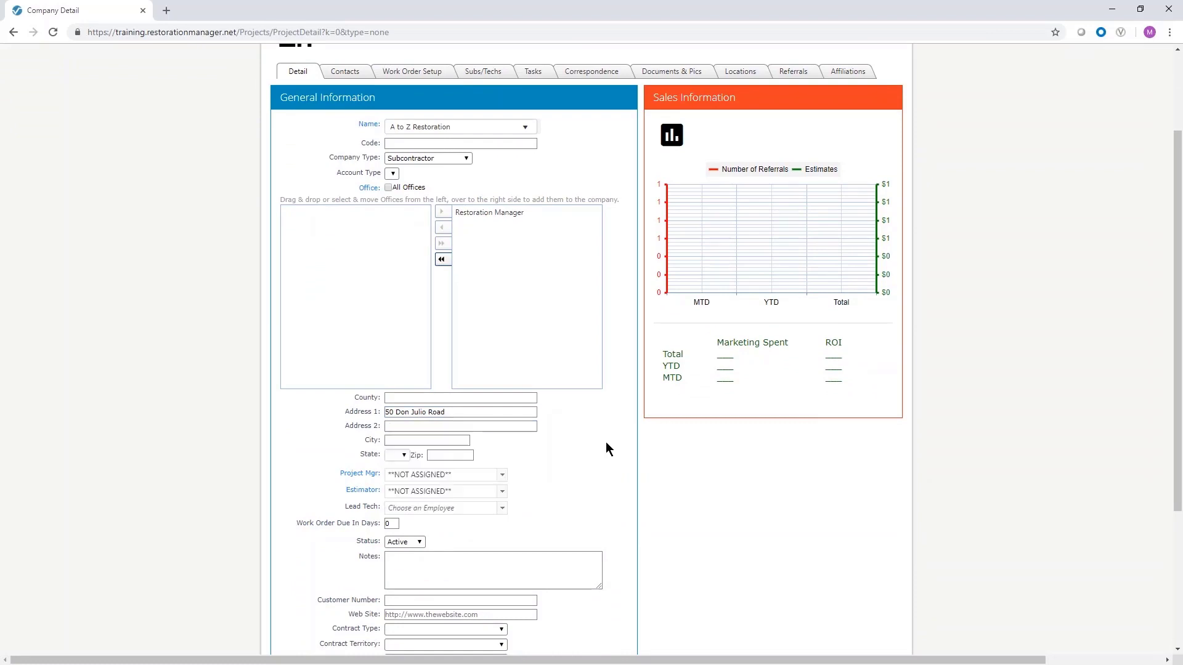
pyautogui.write('Rio Rancho')
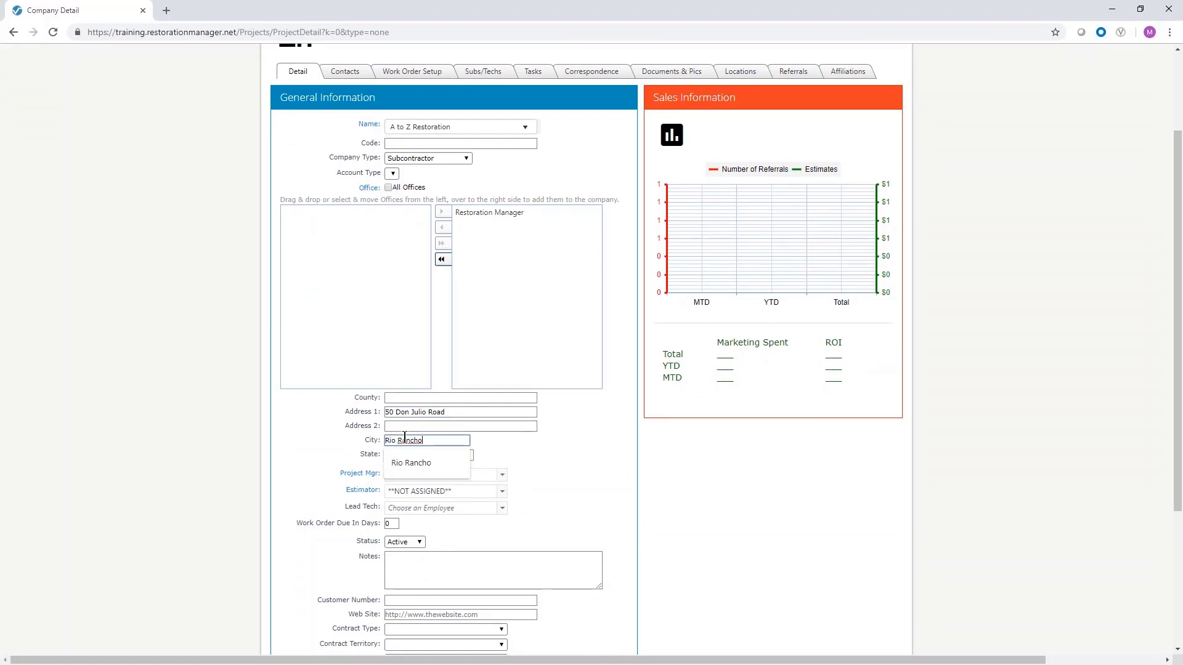
pyautogui.click(411, 462)
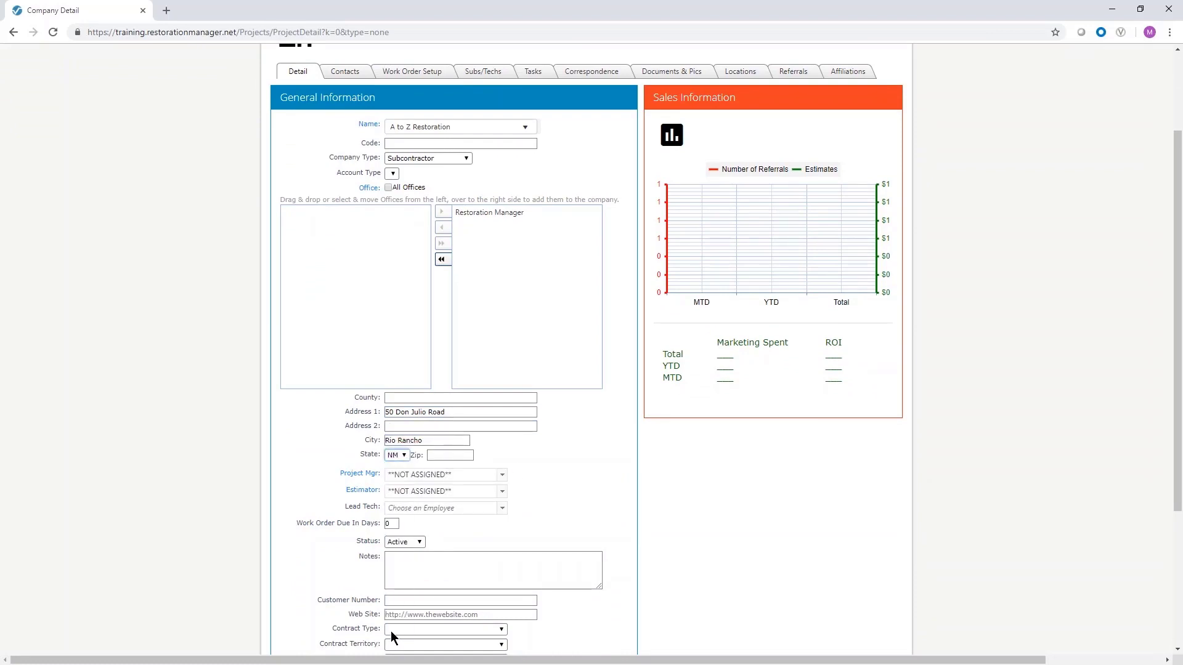
pyautogui.write('87144')
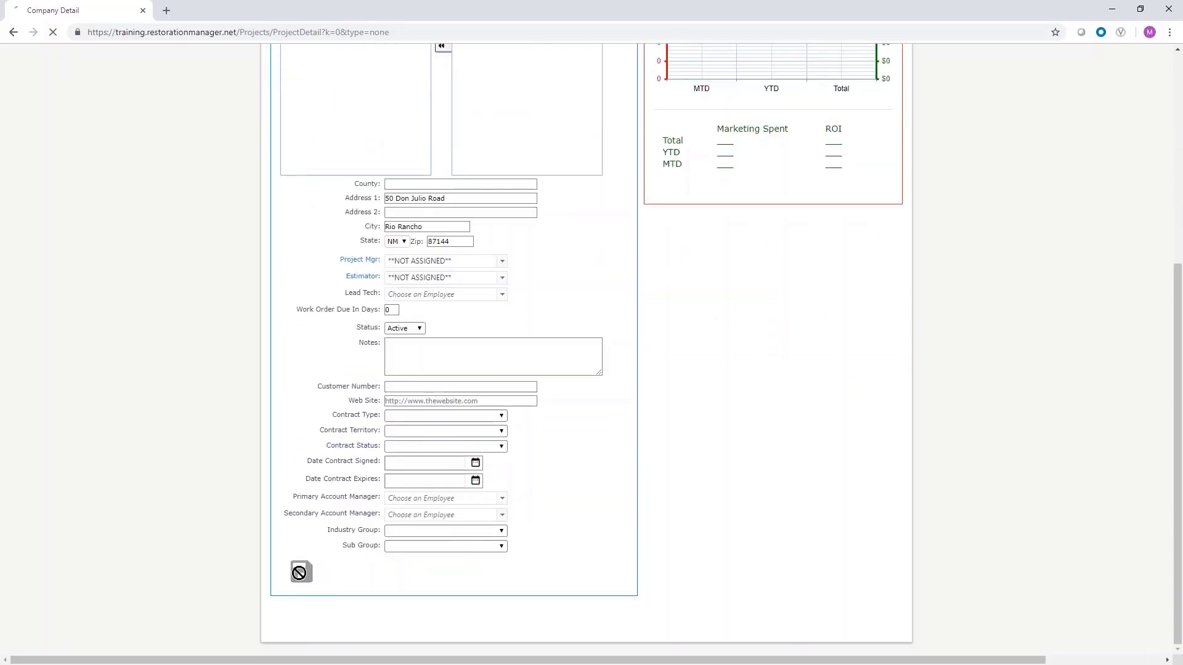
pyautogui.click(300, 571)
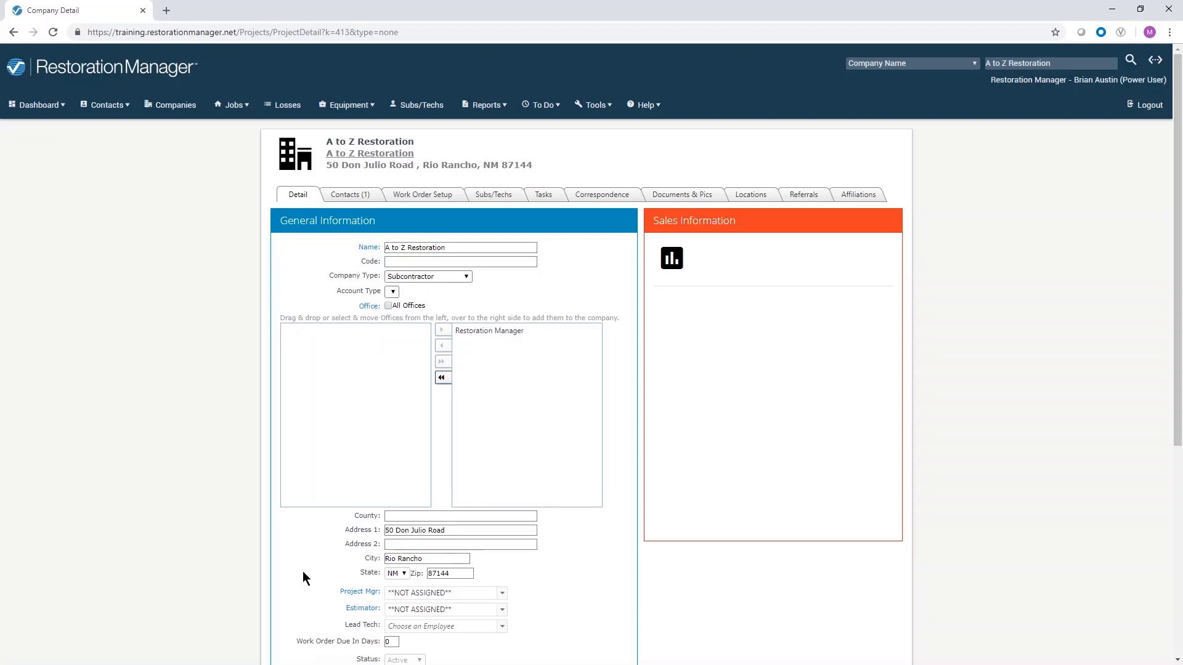
# Add a blank new contact from the company's Contacts list
pyautogui.click(350, 195)
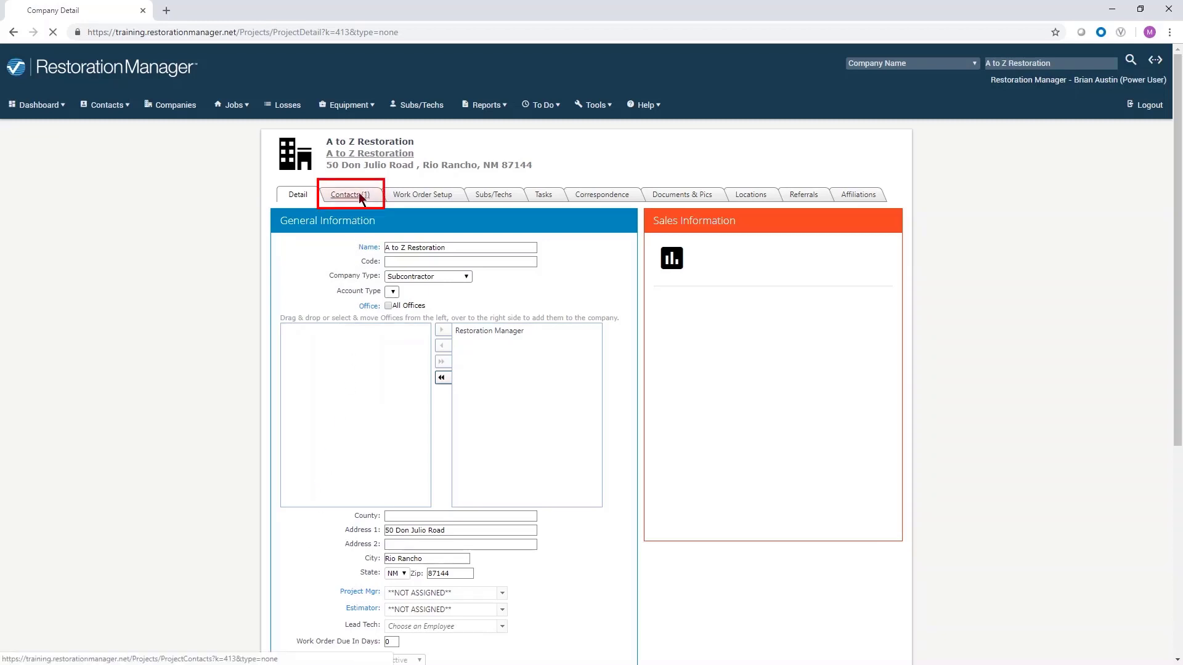
pyautogui.click(349, 194)
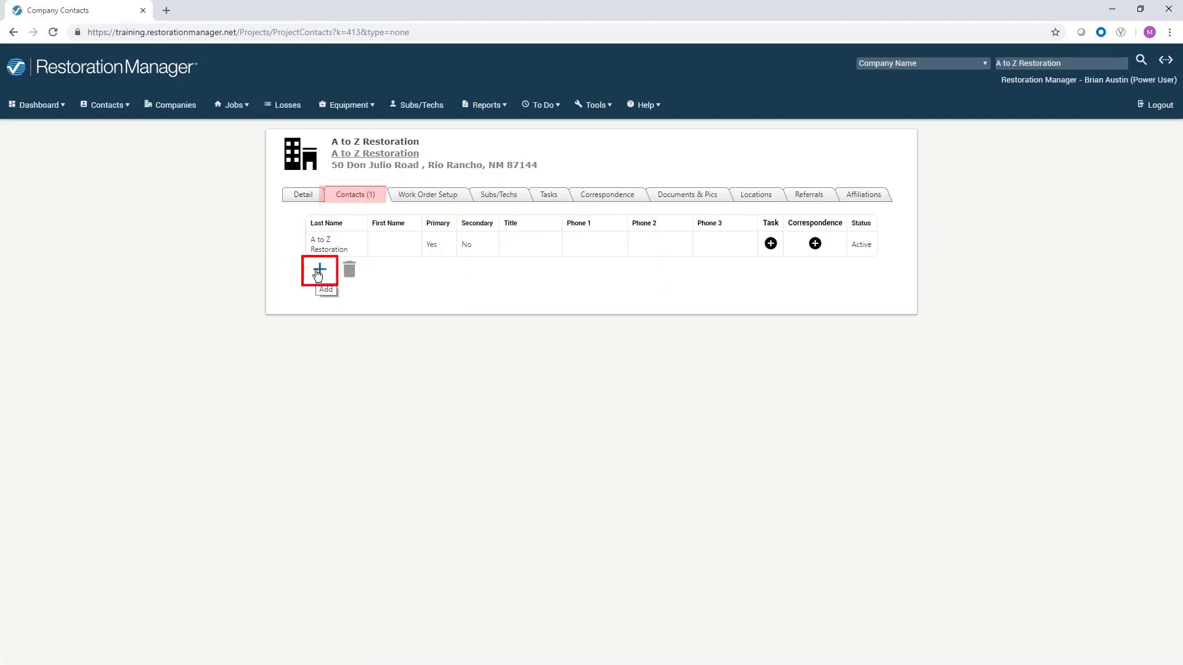
pyautogui.click(320, 269)
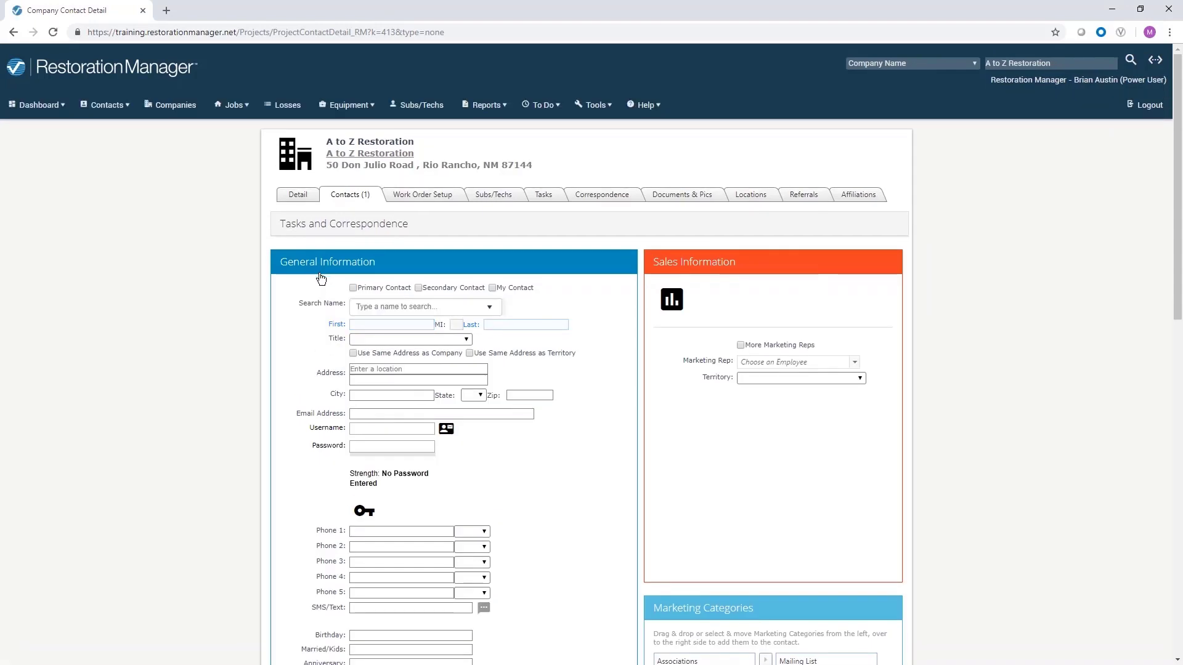
pyautogui.write('Laura Pacheco')
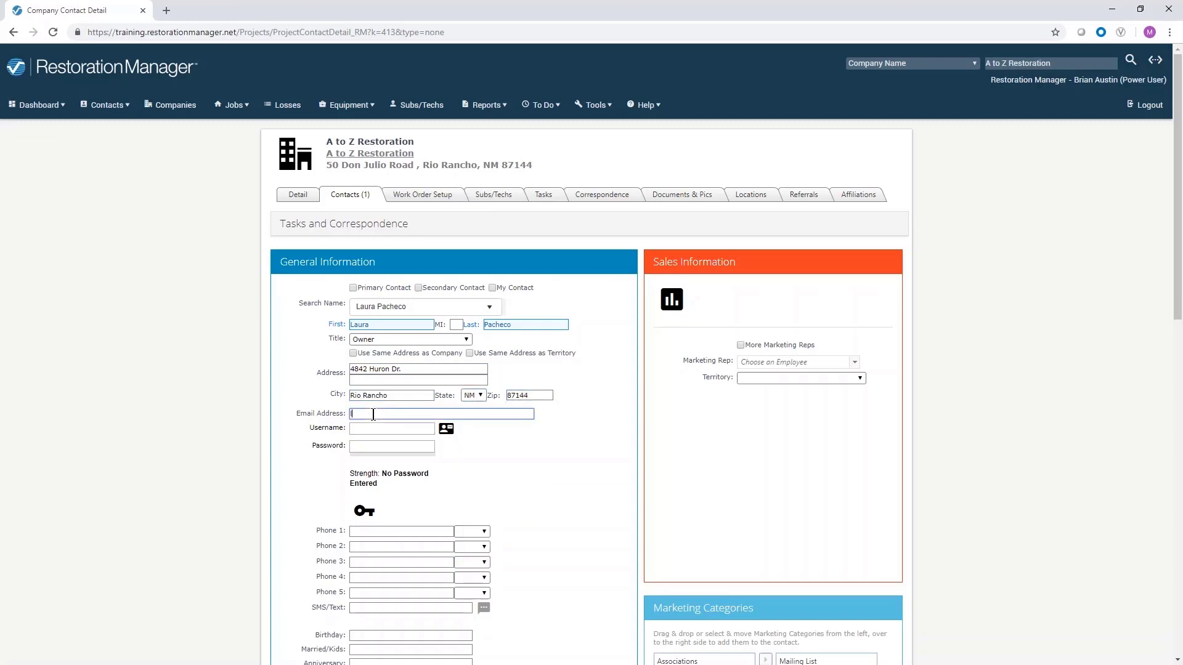
pyautogui.write('pacheco@e')
pyautogui.click(401, 530)
pyautogui.write('505-555-5555')
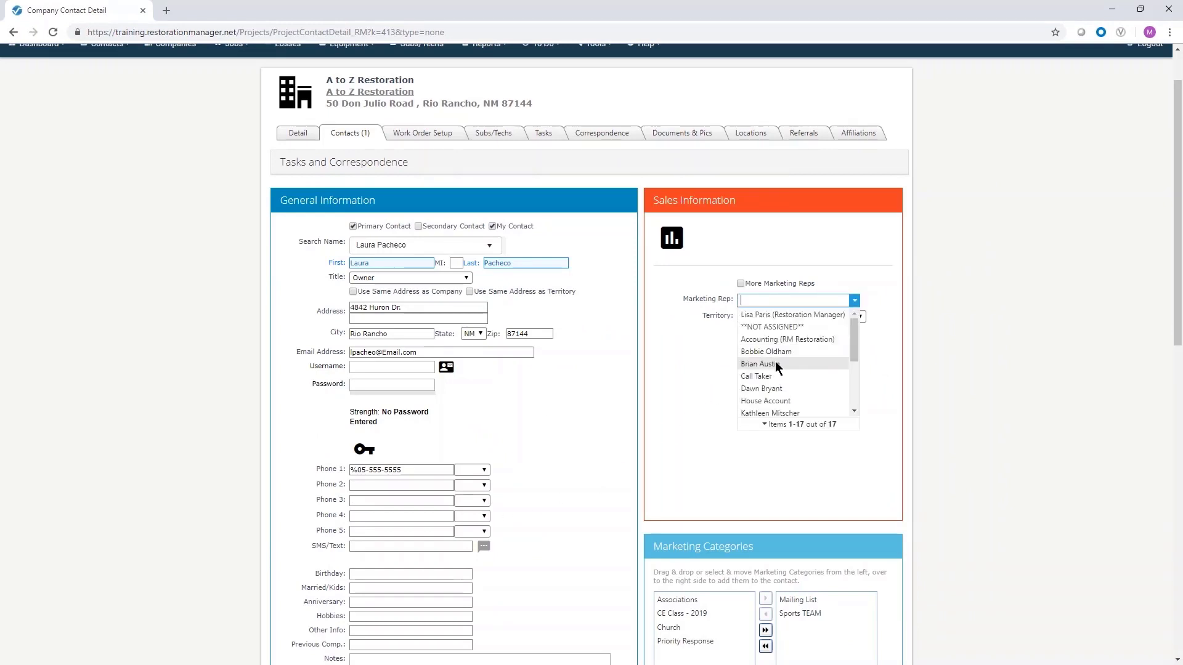
pyautogui.click(758, 364)
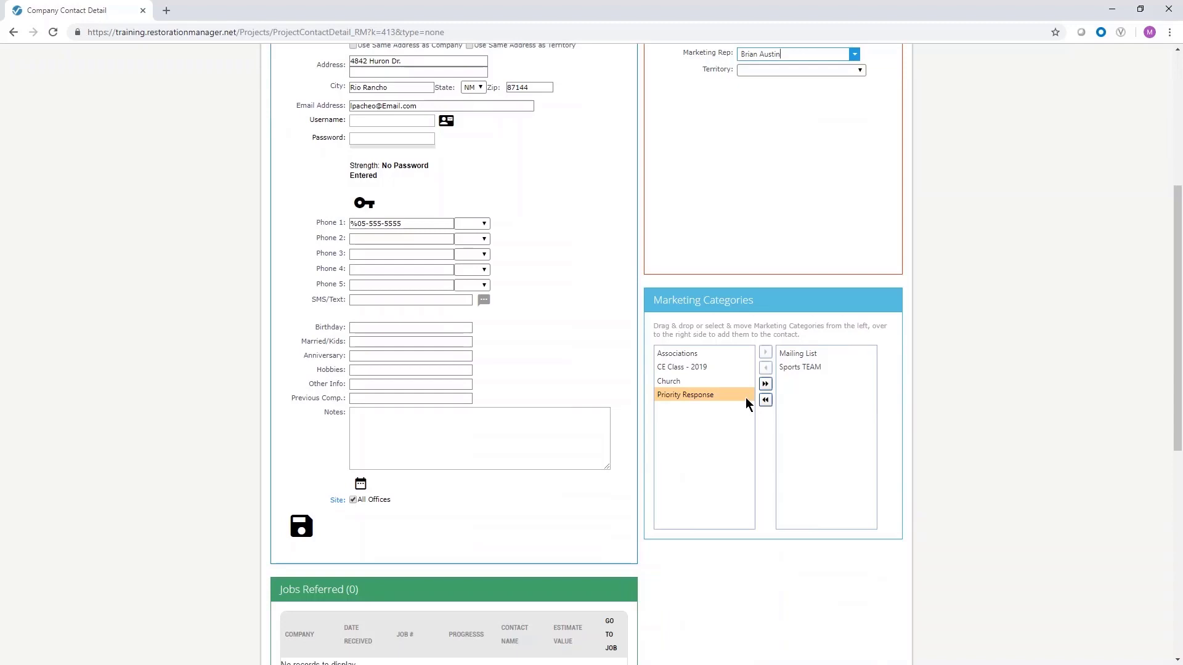
pyautogui.click(680, 381)
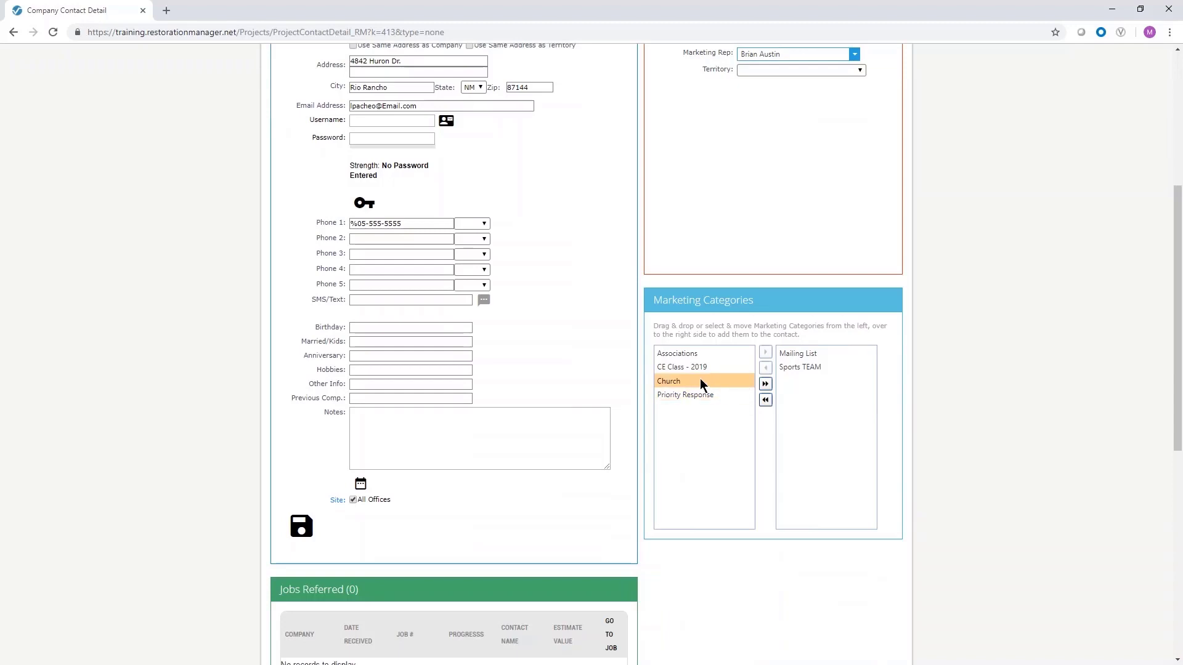
pyautogui.click(687, 380)
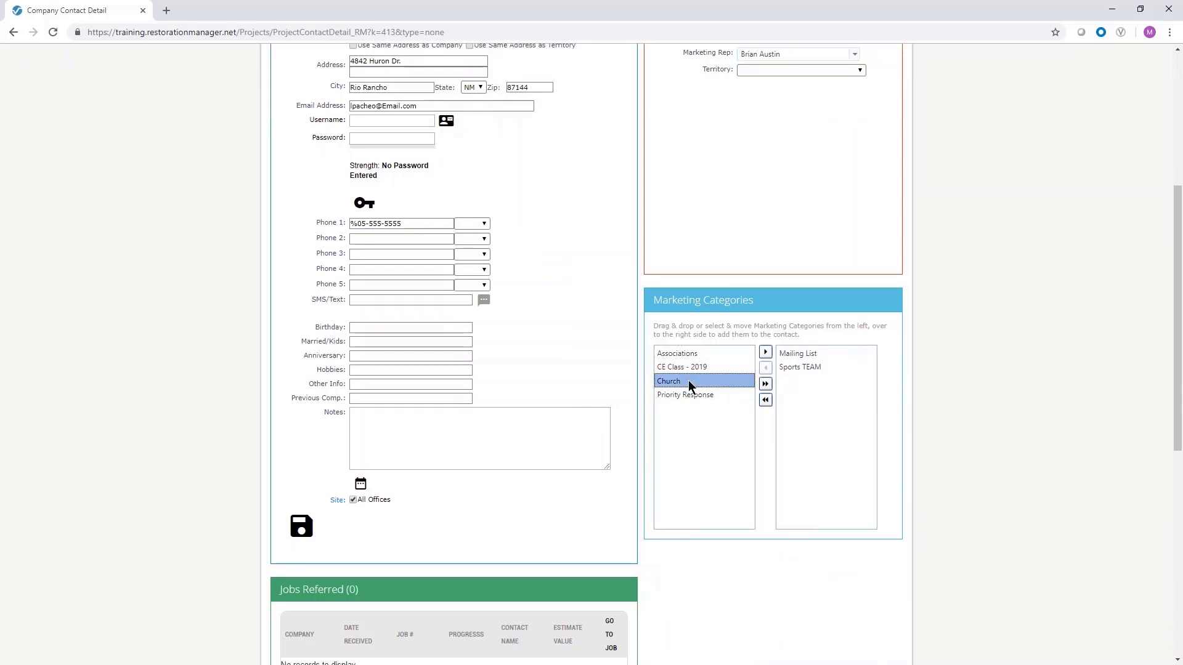
pyautogui.click(765, 384)
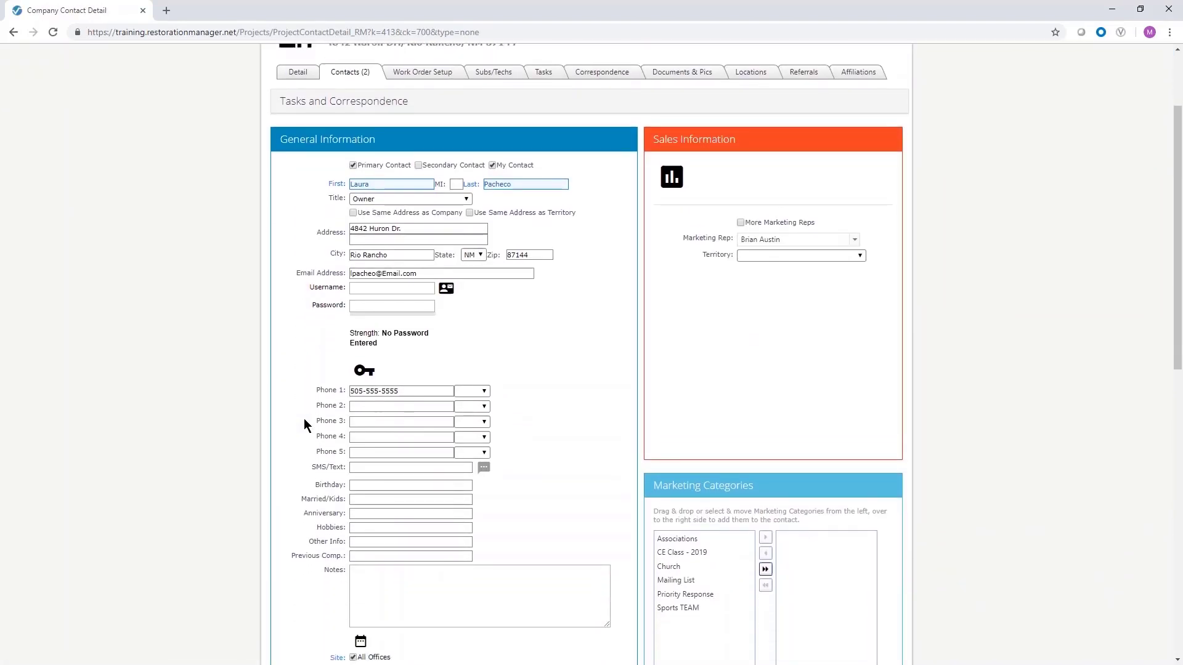
pyautogui.scroll(-3)
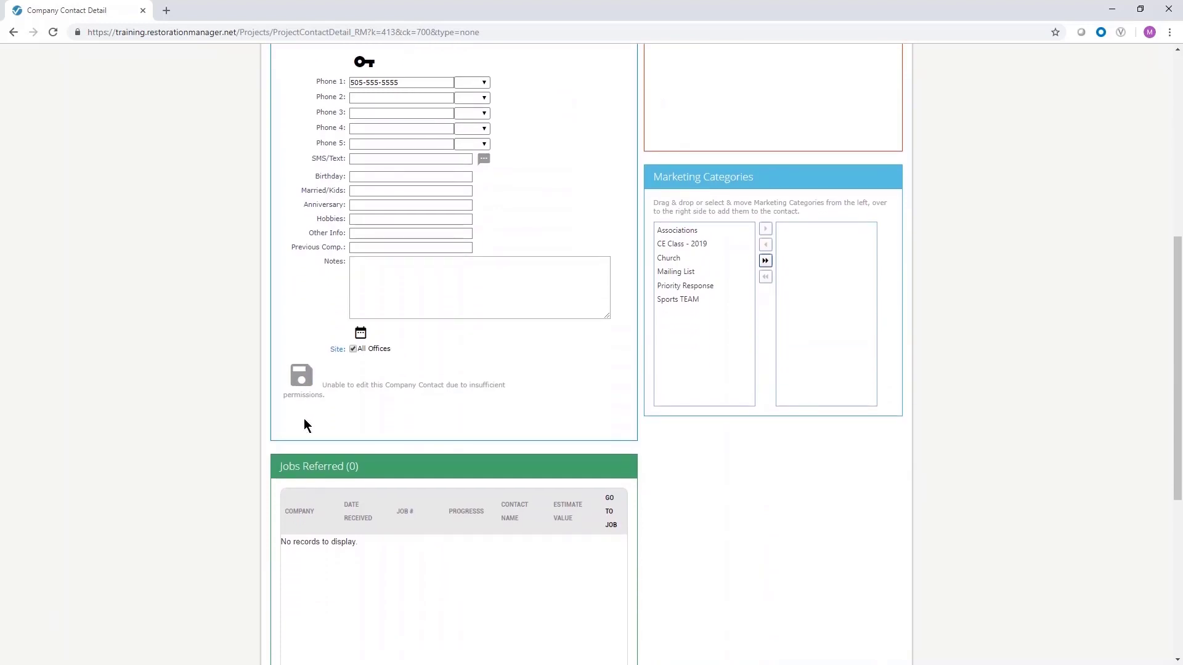